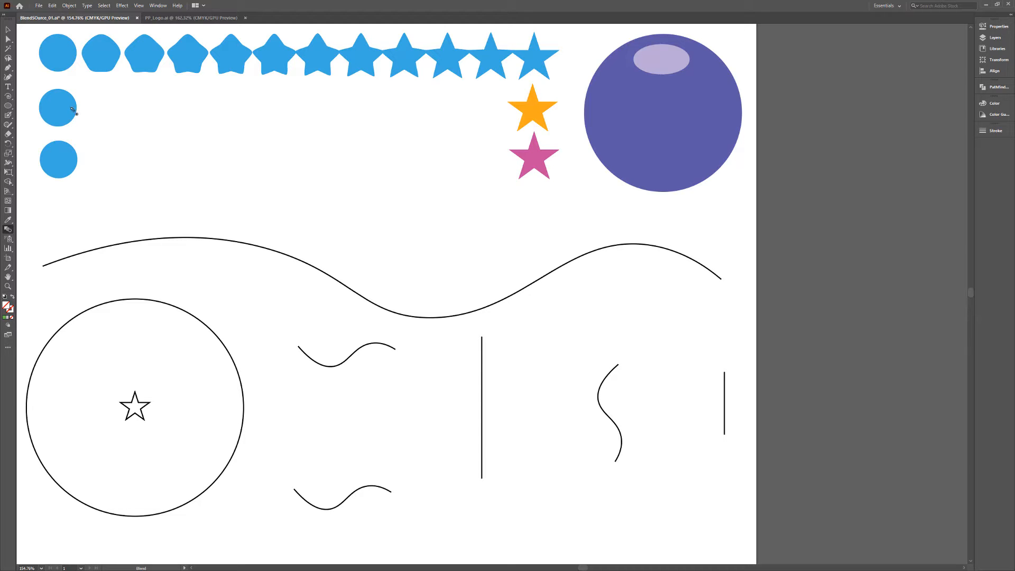
Blend the blue circle into the orange star as a smooth blue-to-orange bar.
click(532, 106)
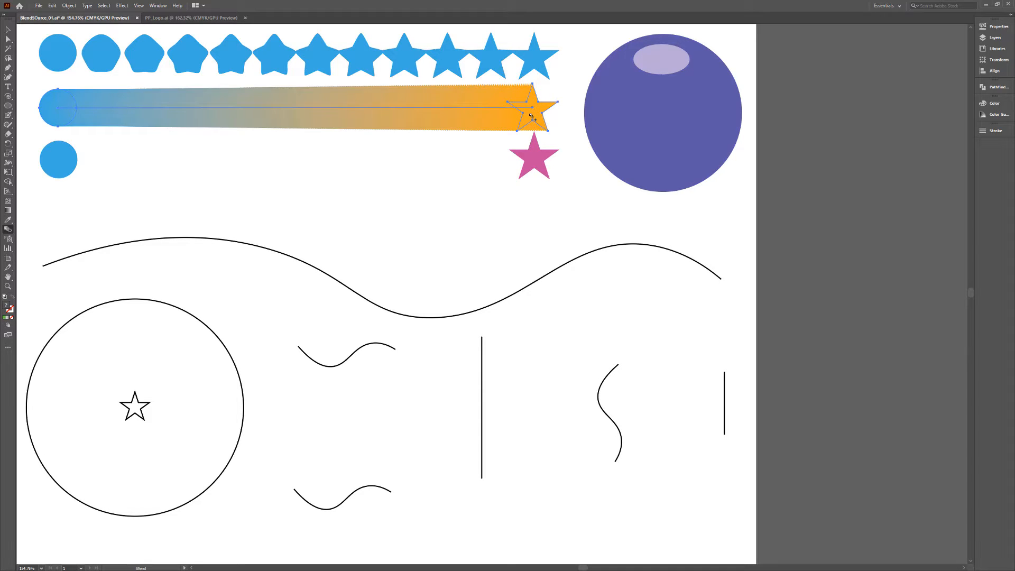
click(426, 256)
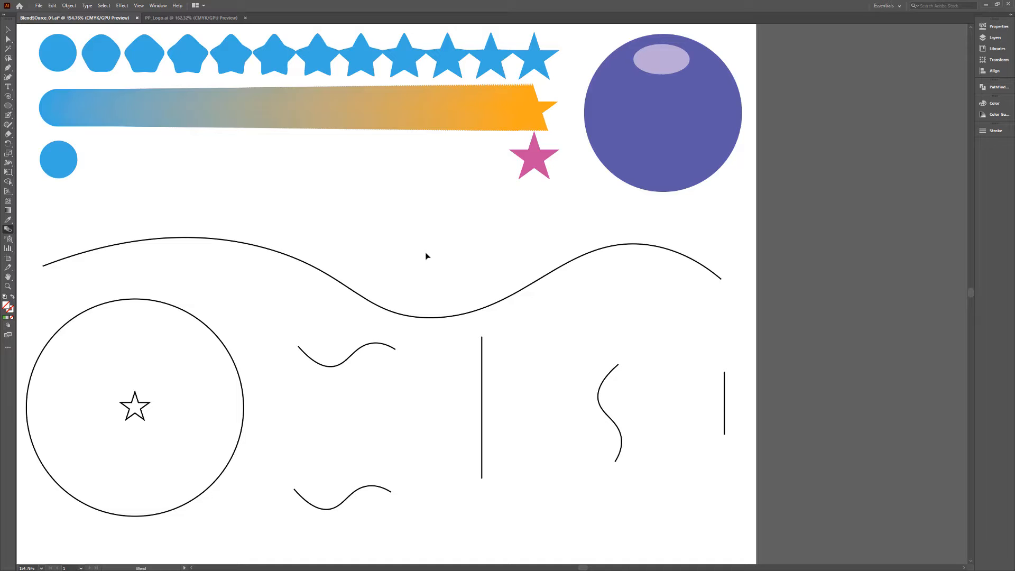
mouse_move(670, 61)
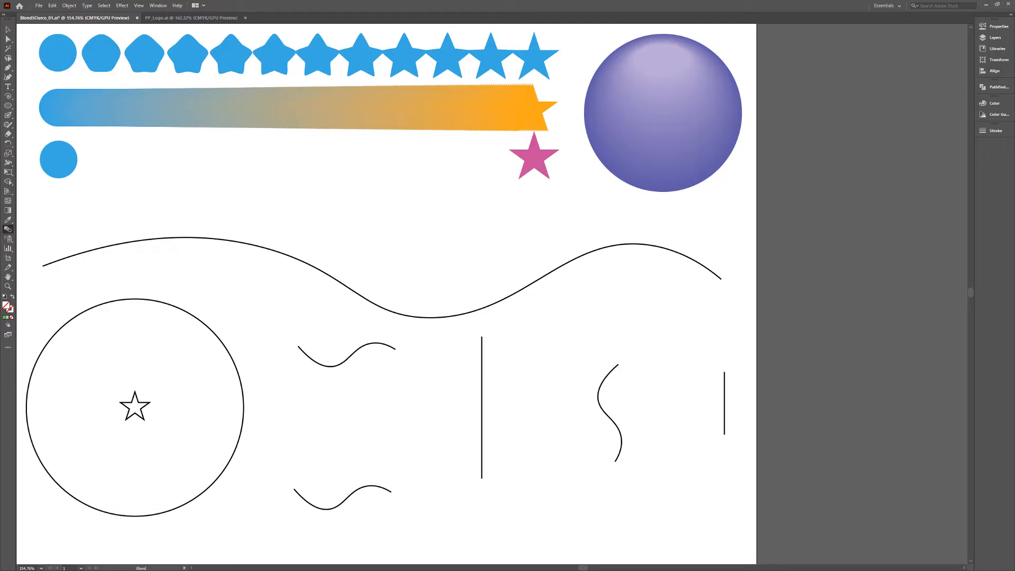
mouse_move(10, 231)
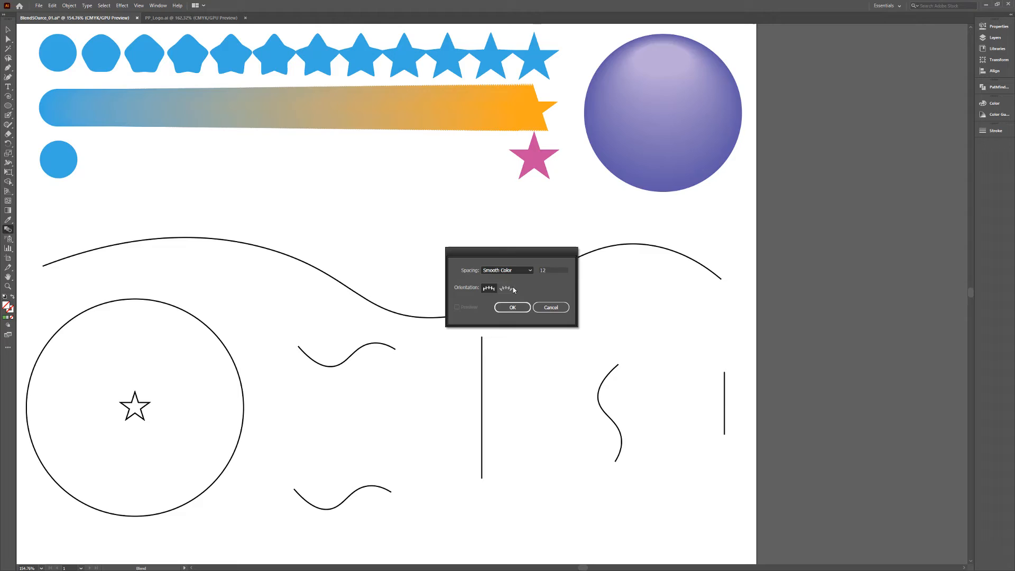
Set blend orientation, then select the stepped circle-to-star blend together with the wavy curve.
click(507, 270)
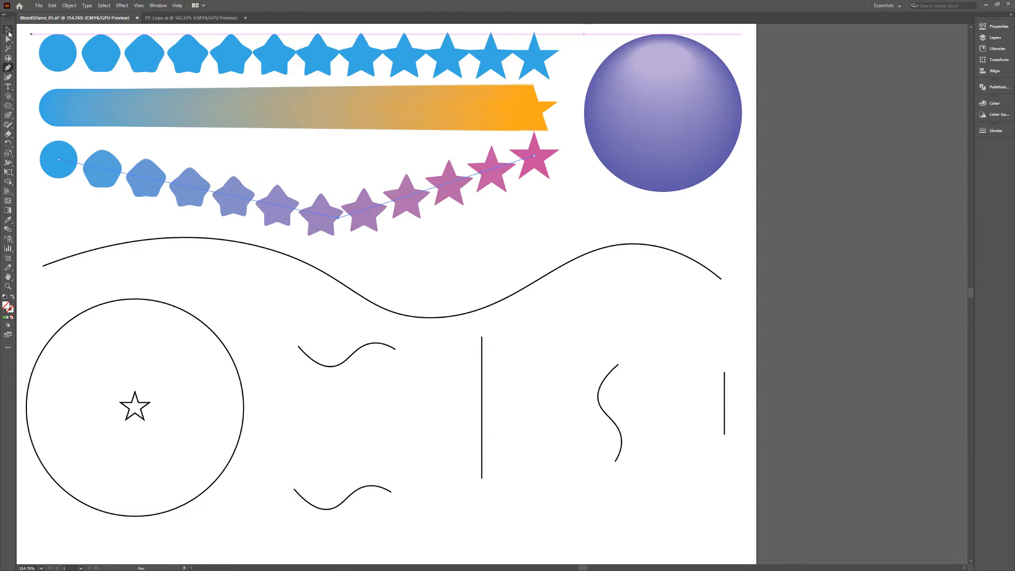
click(223, 241)
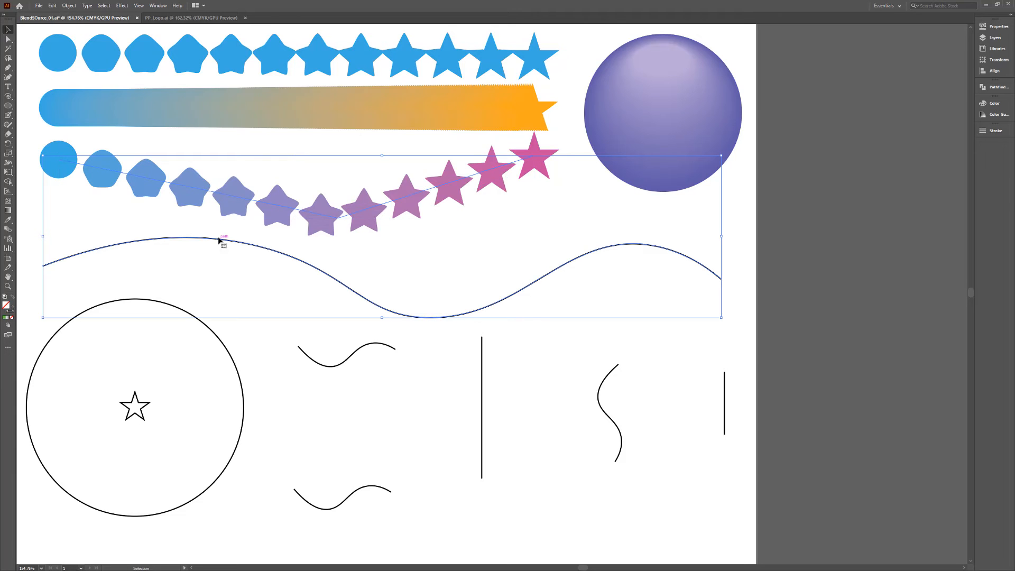
click(68, 5)
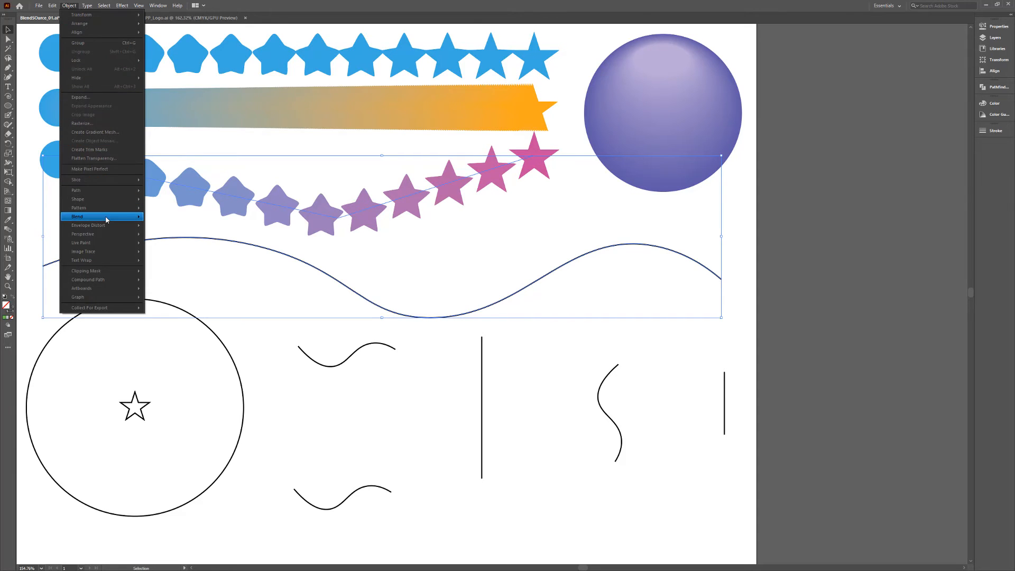